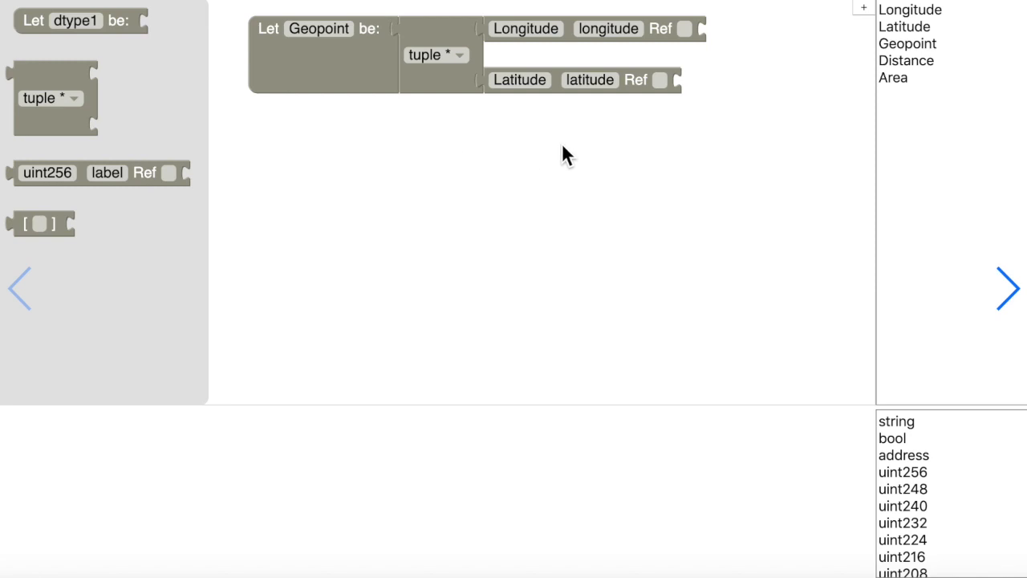
pyautogui.moveTo(559, 122)
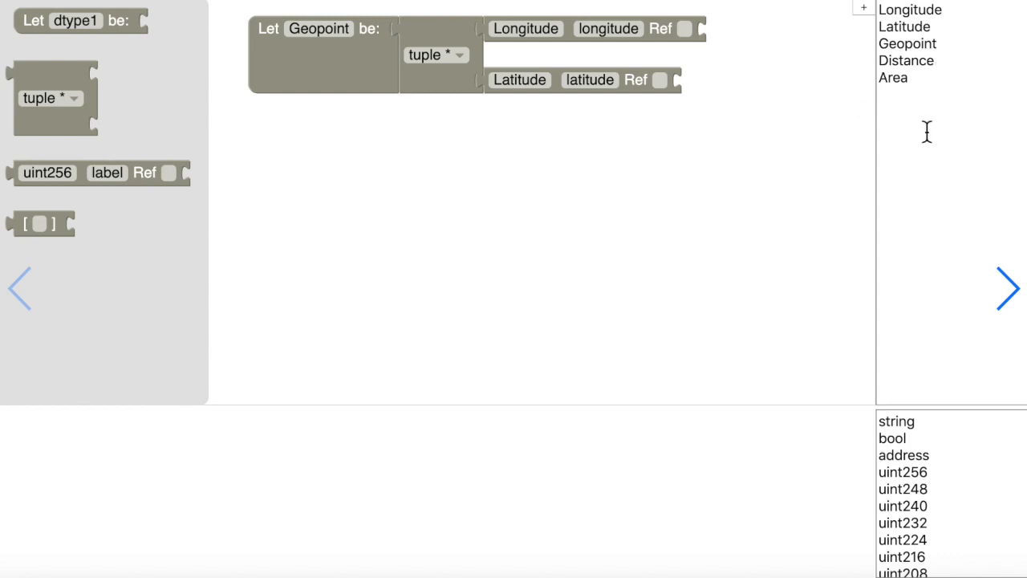
# - Highlight the Distance type and calculateDistance call, then the generated library staticcall code in geoStuff
pyautogui.scroll(-3)
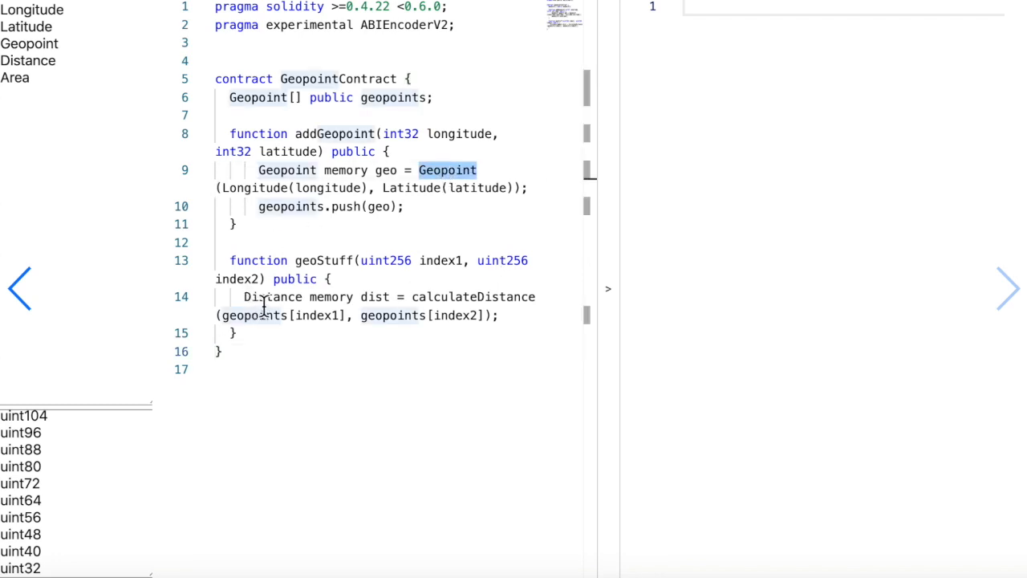
pyautogui.doubleClick(273, 297)
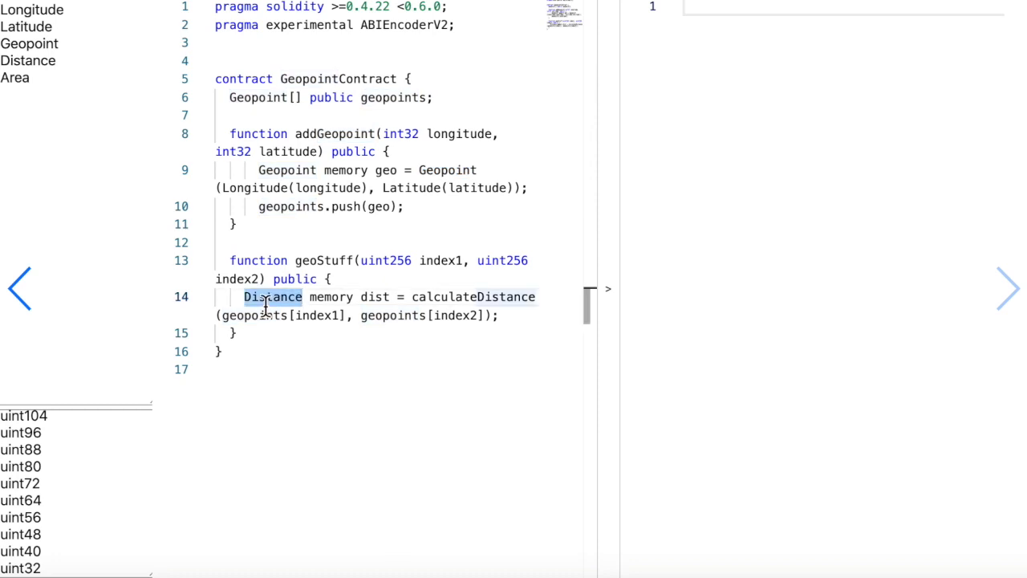
pyautogui.doubleClick(472, 297)
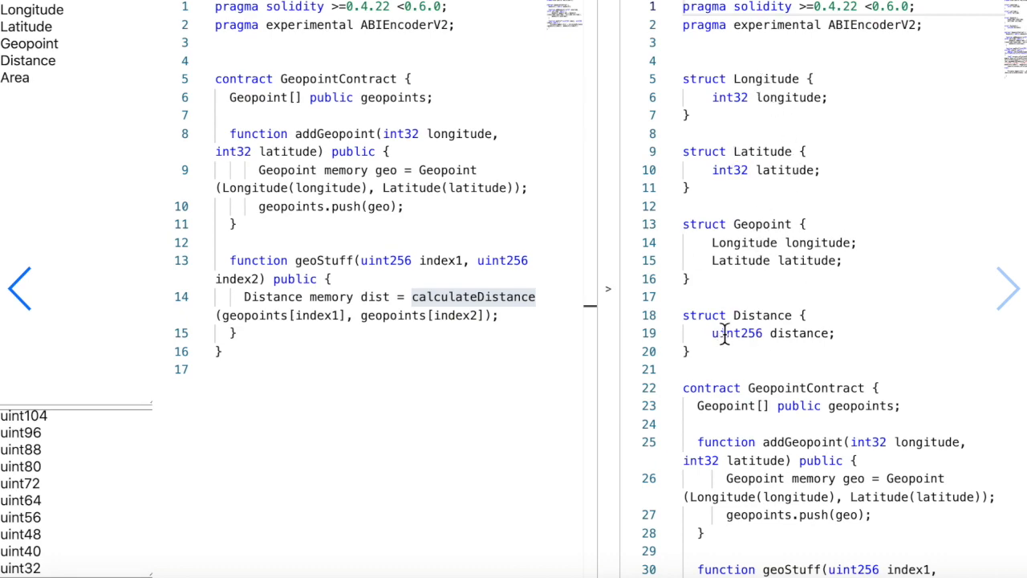
pyautogui.scroll(-3)
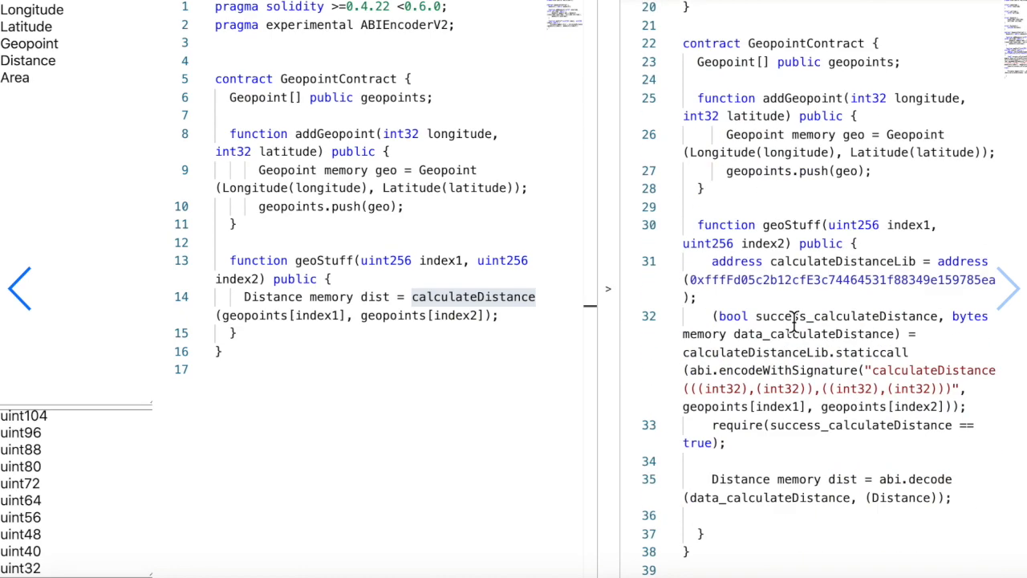
pyautogui.moveTo(244, 296); pyautogui.dragTo(490, 315)
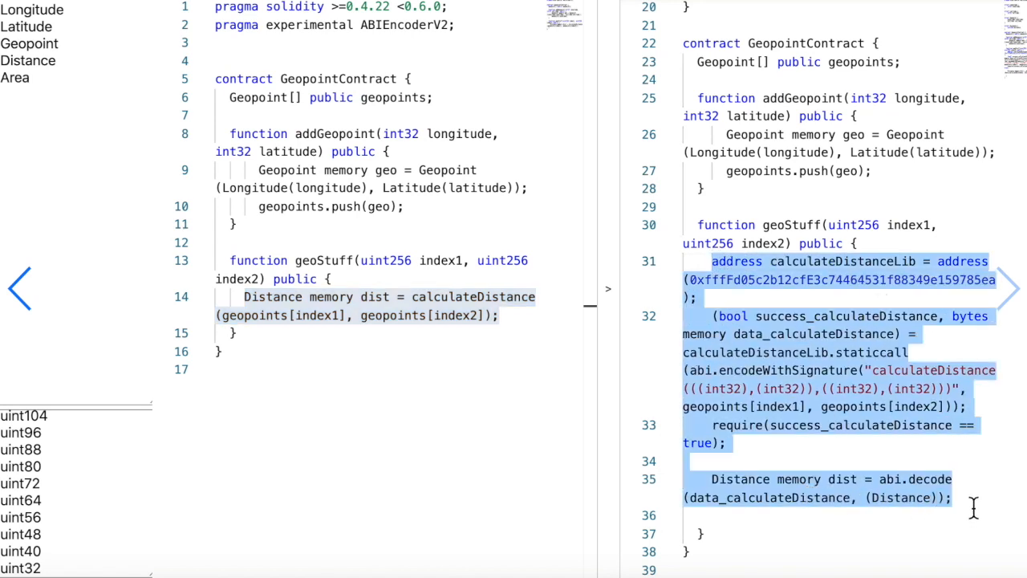
pyautogui.moveTo(923, 196)
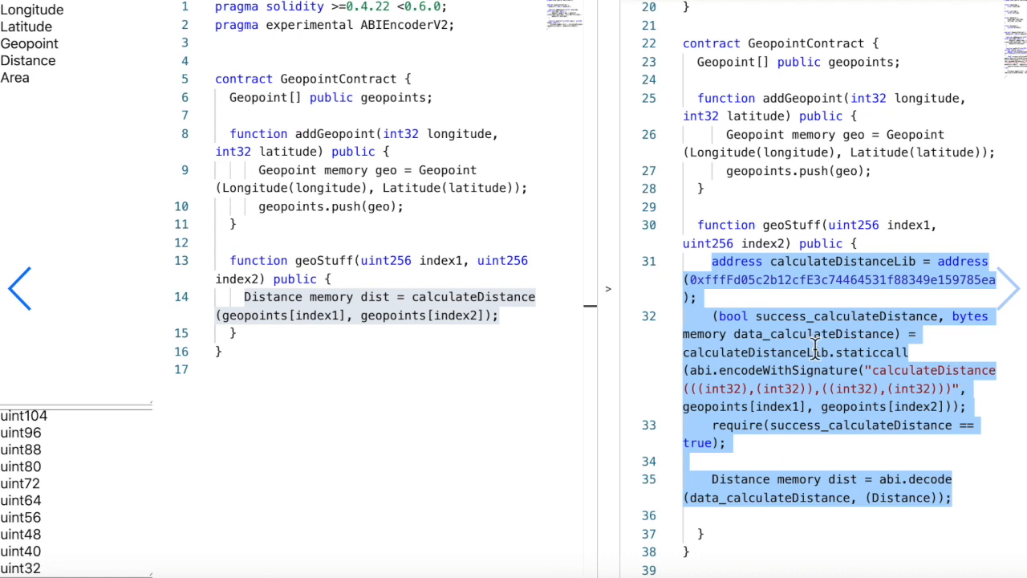
pyautogui.moveTo(817, 350)
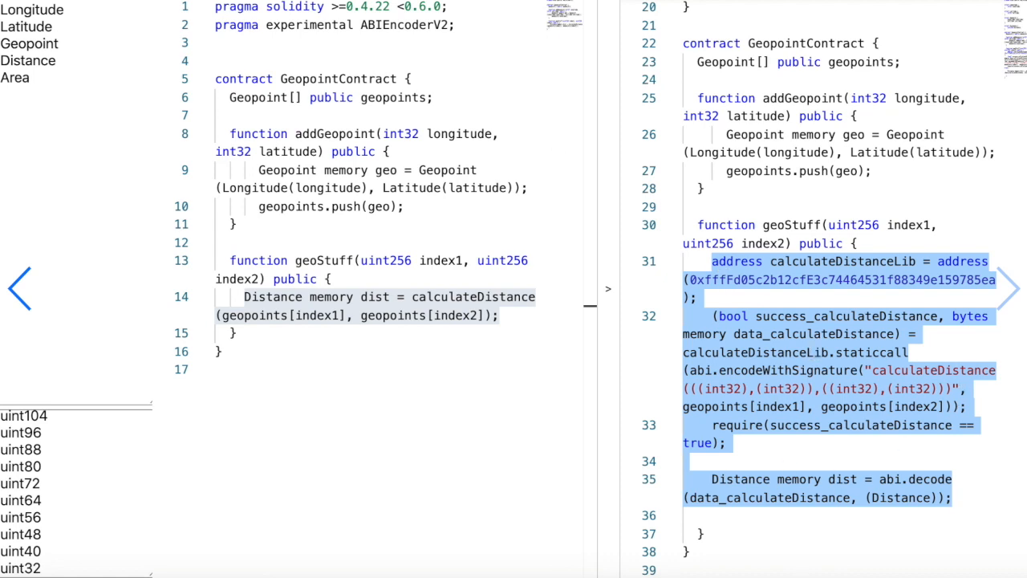